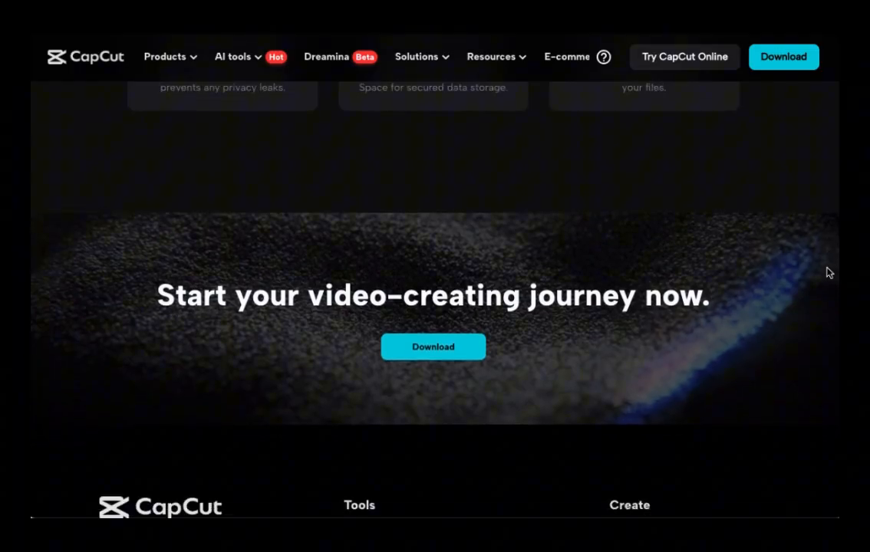
Switch to the desktop project, scrub the 4:44 talking clip and return the playhead to the start.
scroll(down, 3)
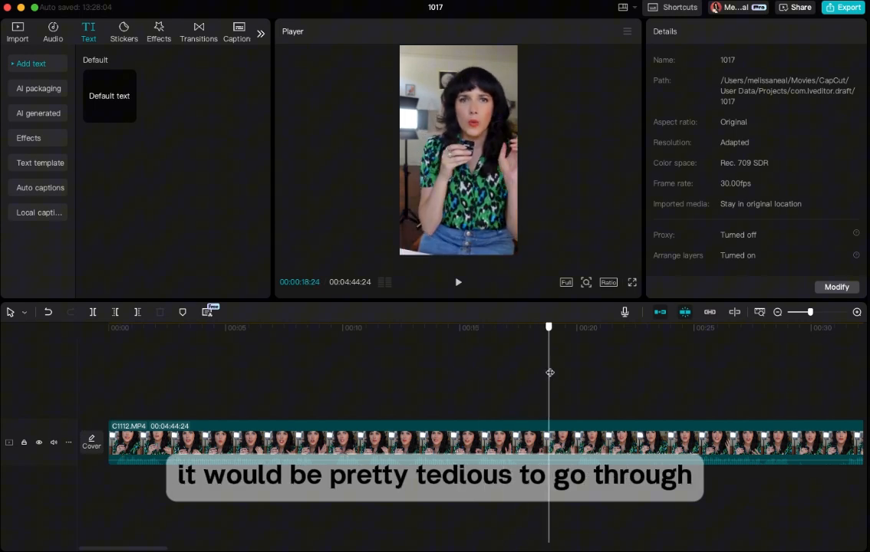
drag(549, 327, 527, 327)
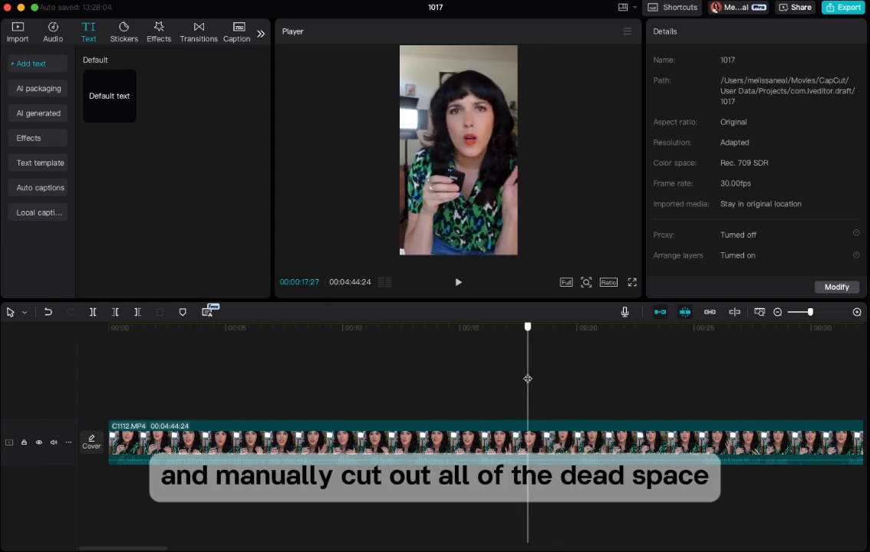
click(108, 328)
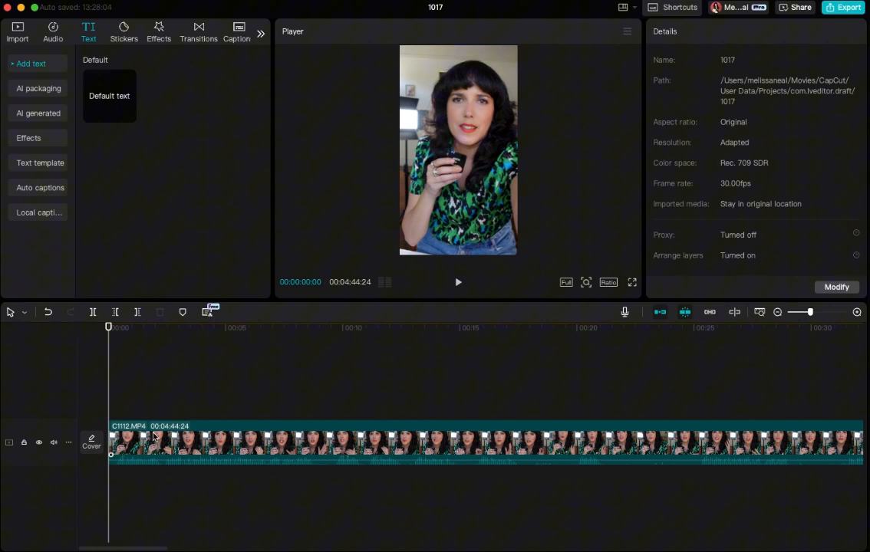
Generate a transcript of the talking clip from its right-click menu.
right_click(207, 443)
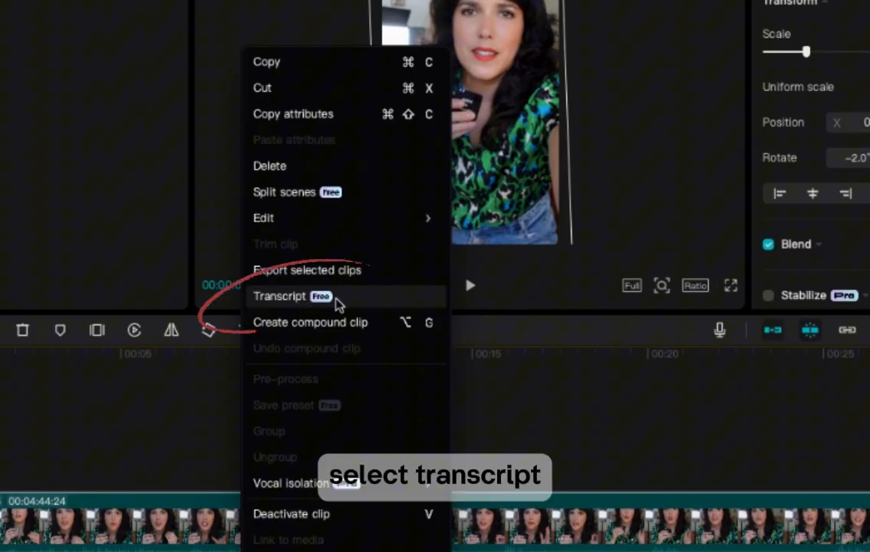
click(280, 297)
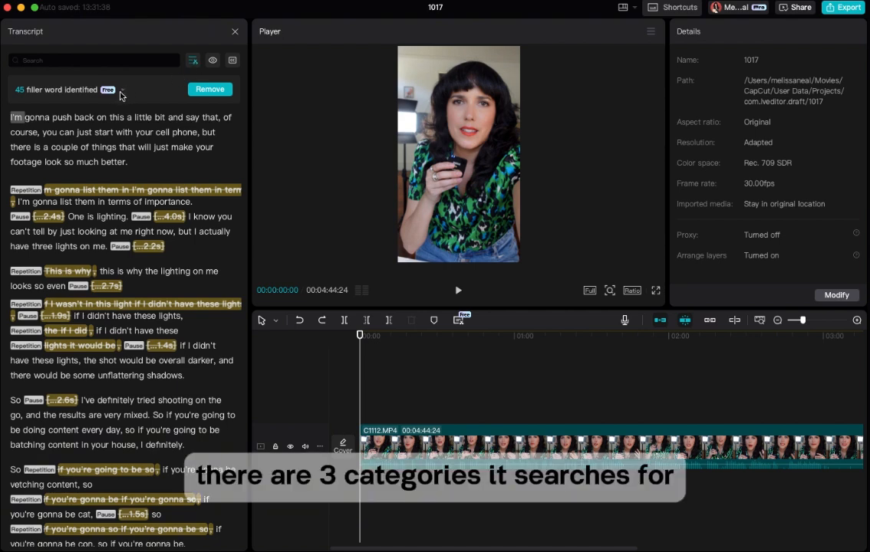
Keep only the 27 detected pauses in the filler-word list and remove them from the clip.
click(121, 90)
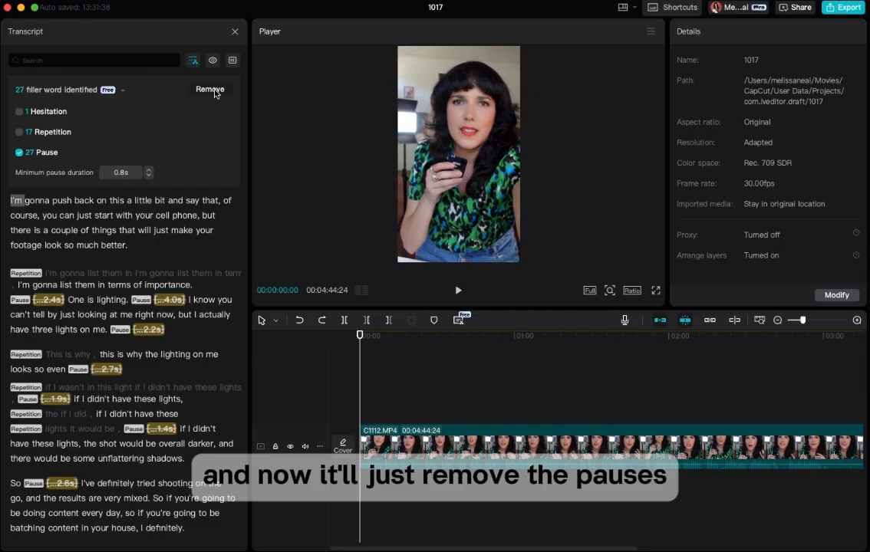
click(210, 89)
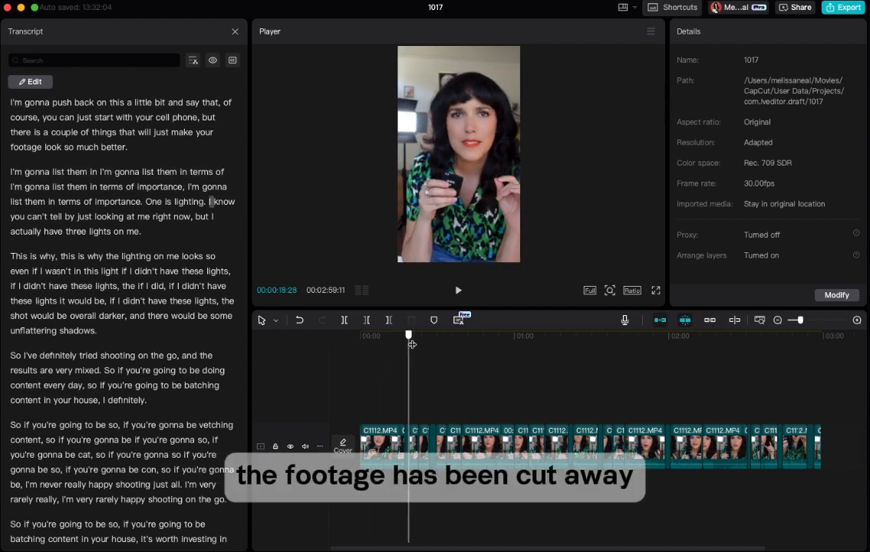
Scrub ahead through the trimmed 2:59 timeline to review the cut segments.
drag(408, 335, 588, 336)
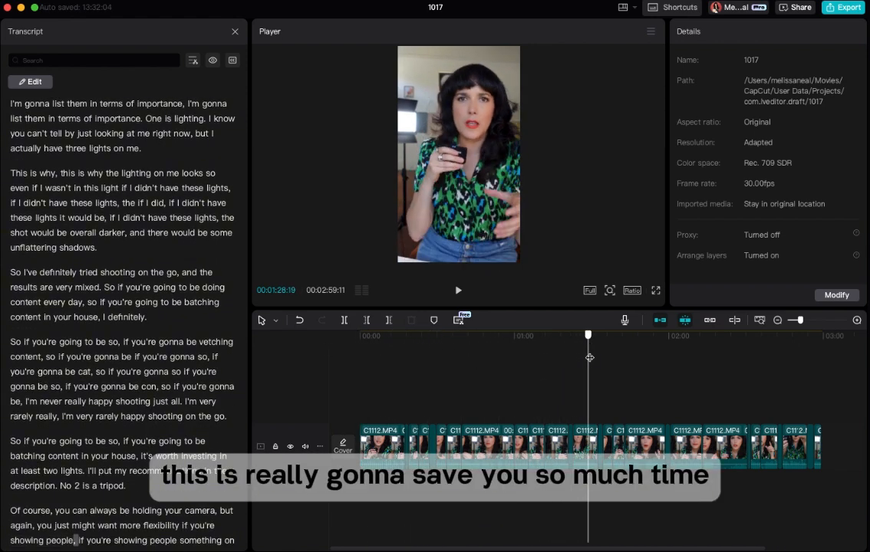
click(715, 336)
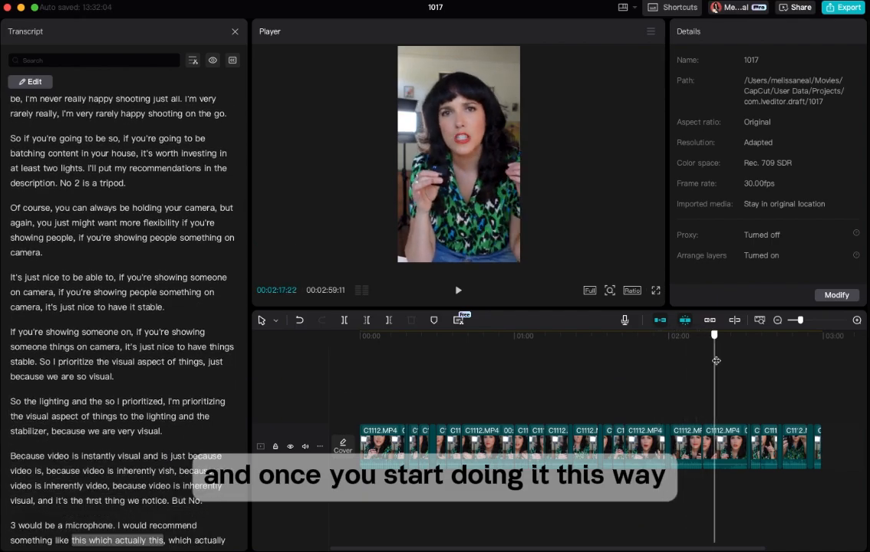